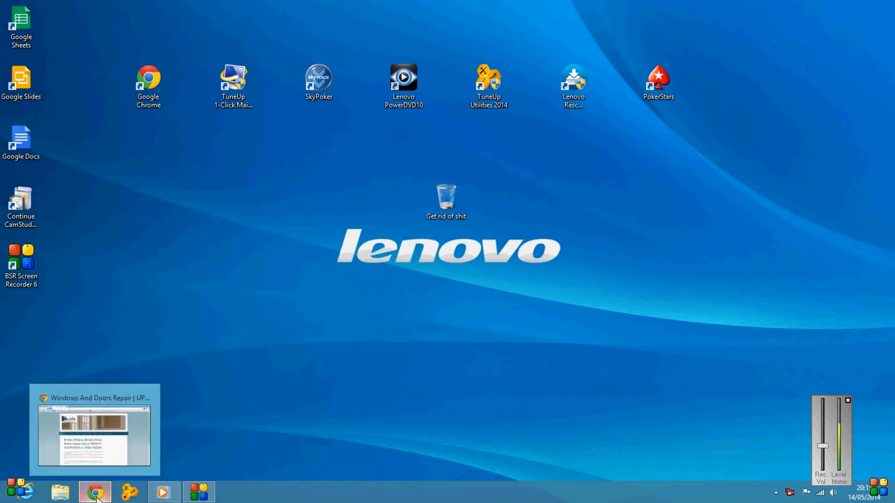
# - Bring the CIS Consultants Facebook page forward and review its About text and website link
pyautogui.click(95, 492)
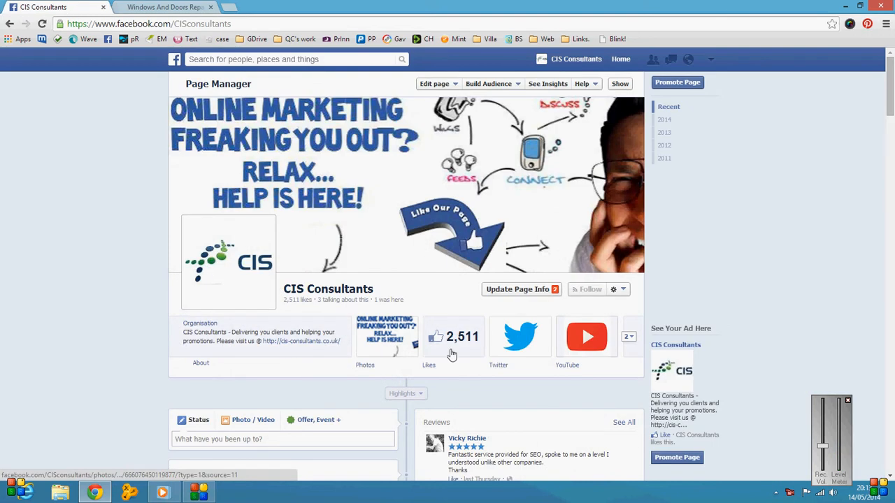
pyautogui.scroll(-3)
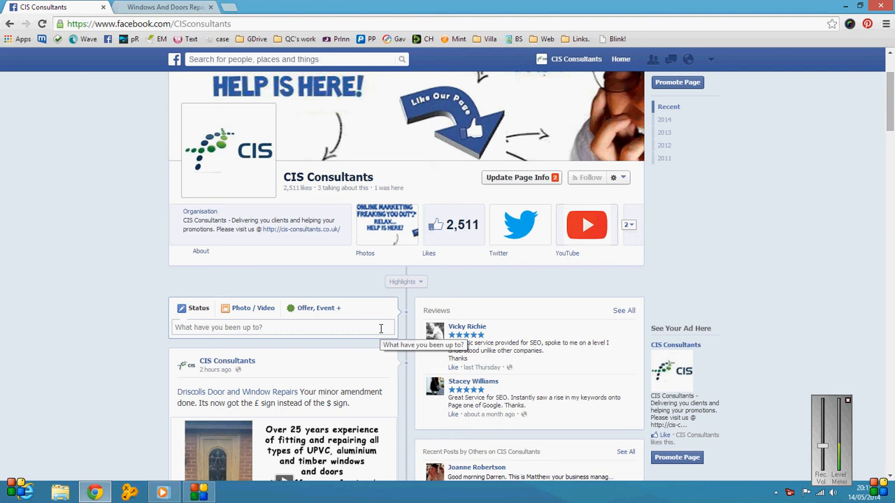
pyautogui.moveTo(299, 229)
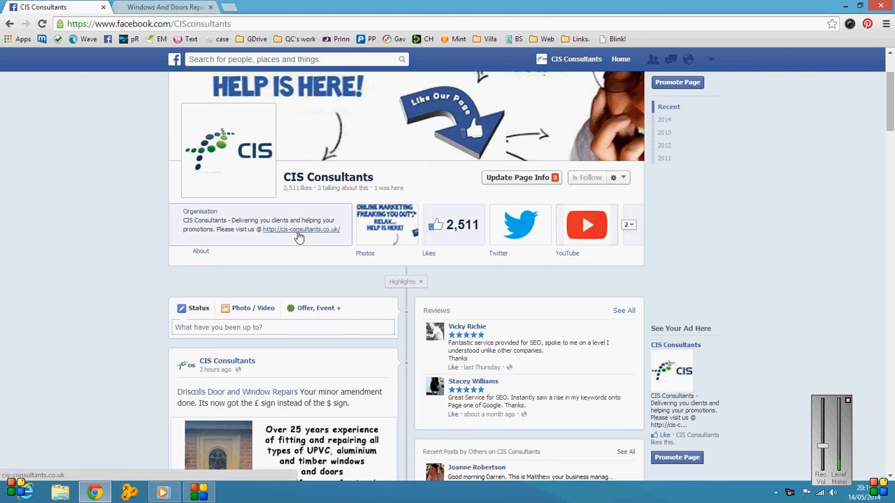
pyautogui.moveTo(246, 229)
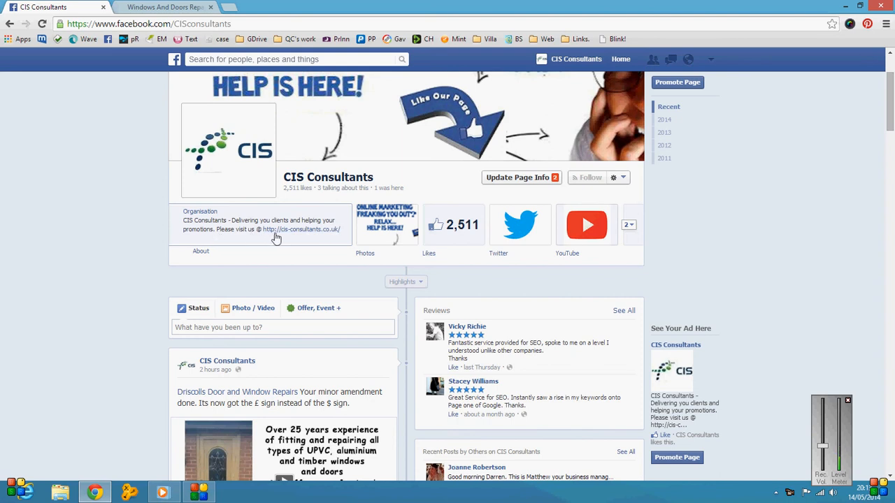
pyautogui.moveTo(301, 237)
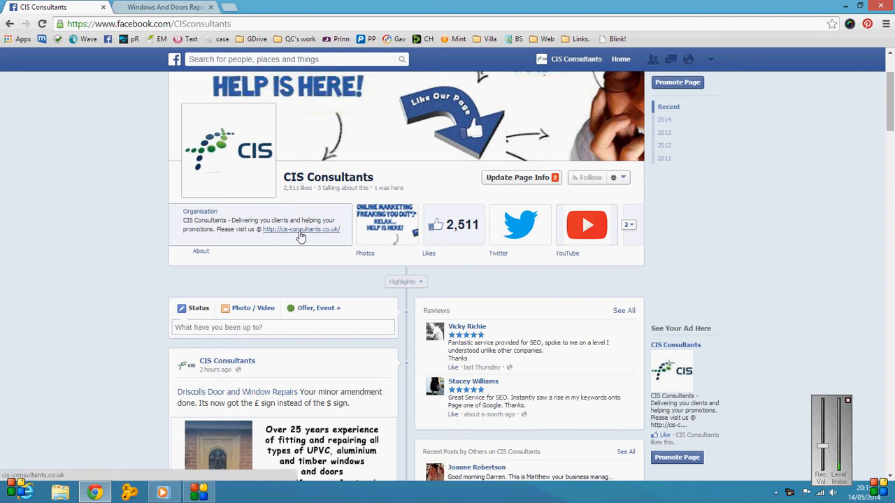
pyautogui.moveTo(312, 257)
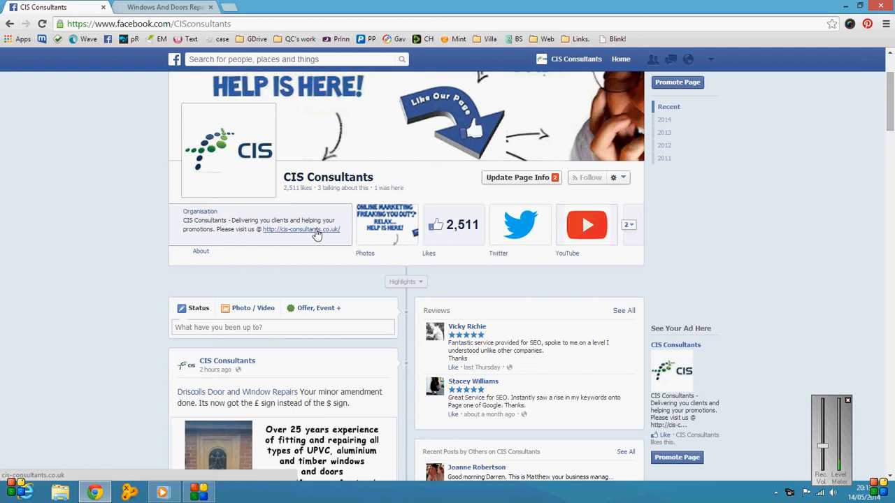
pyautogui.scroll(3)
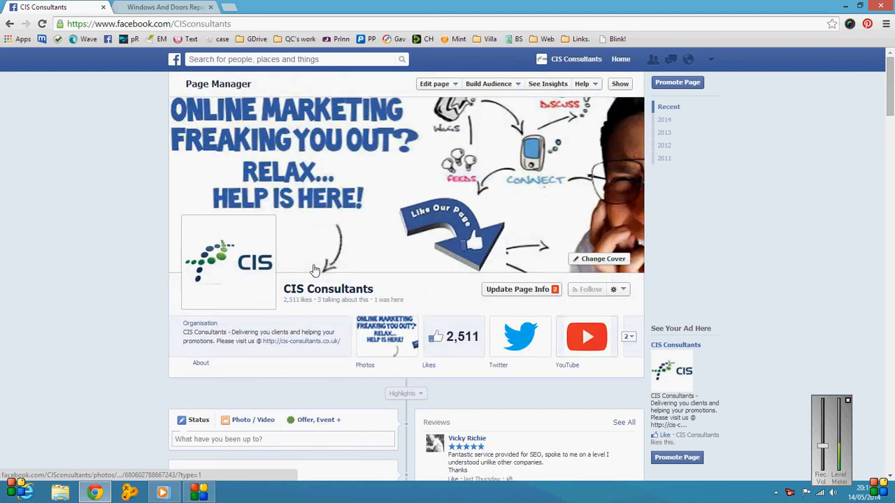
pyautogui.moveTo(315, 271)
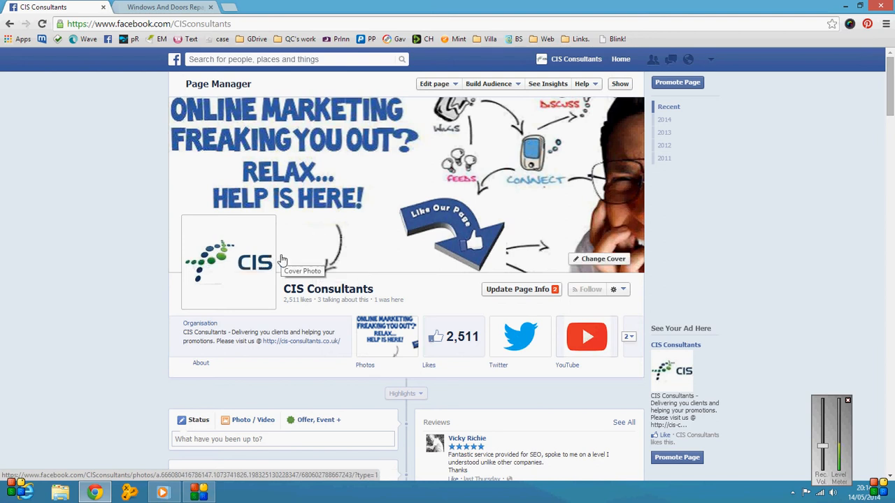
pyautogui.moveTo(335, 235)
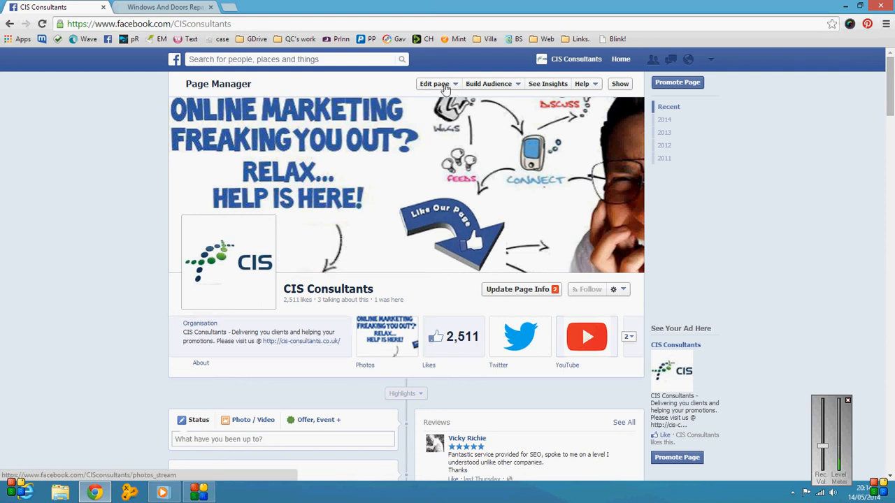
# - Go to Edit Settings from the Edit page menu to reach the General settings
pyautogui.click(433, 84)
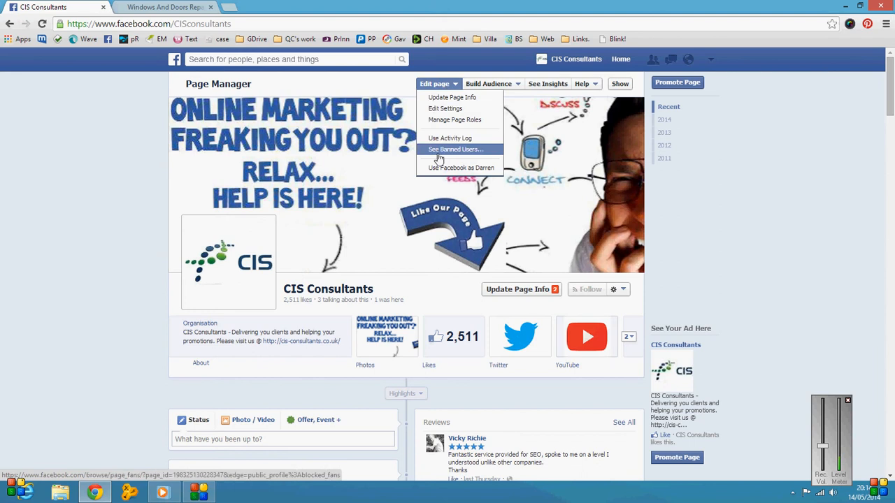
pyautogui.moveTo(445, 109)
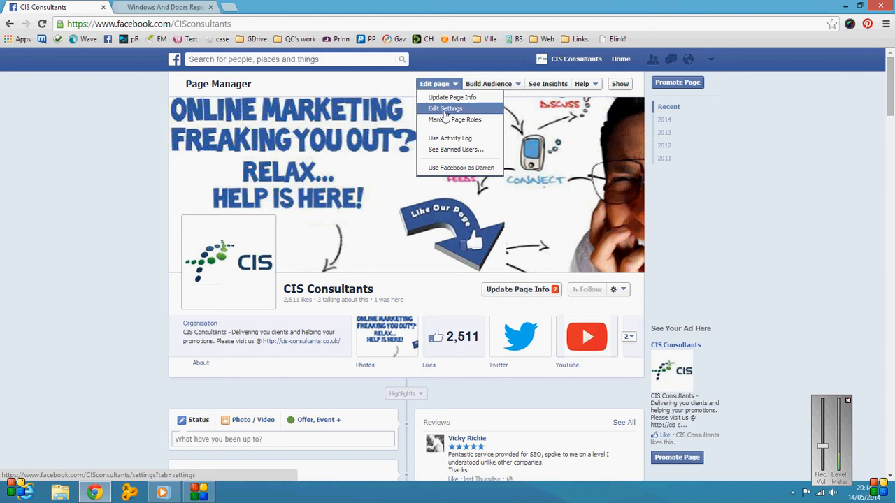
pyautogui.click(445, 109)
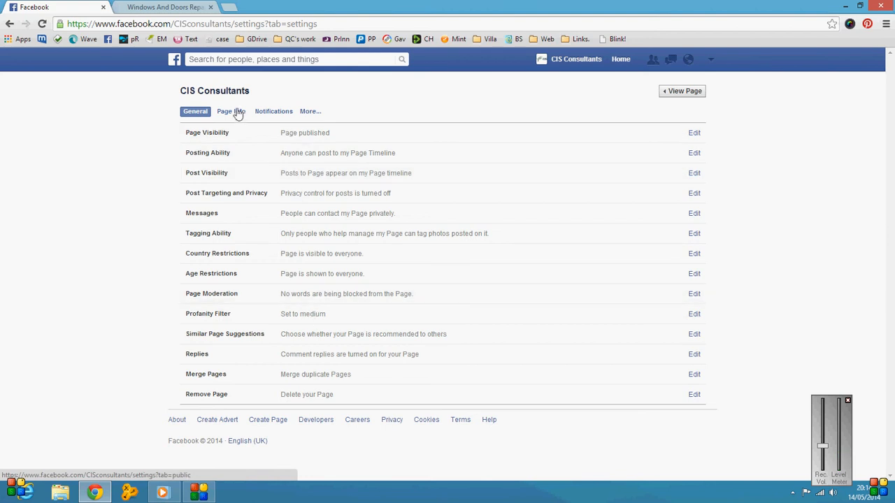
pyautogui.click(231, 112)
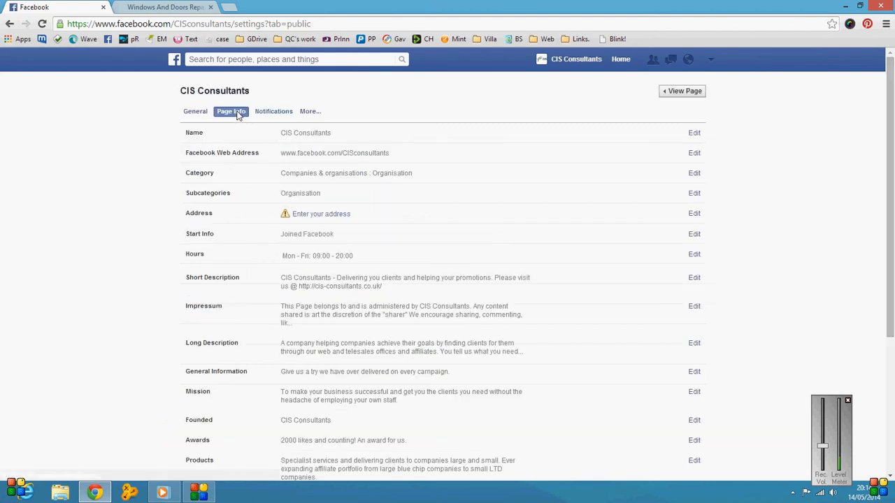
pyautogui.moveTo(343, 238)
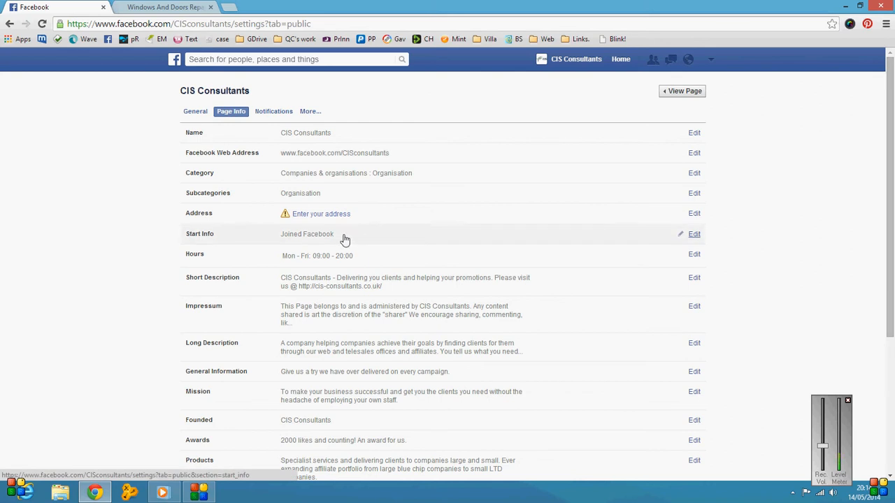
pyautogui.scroll(-3)
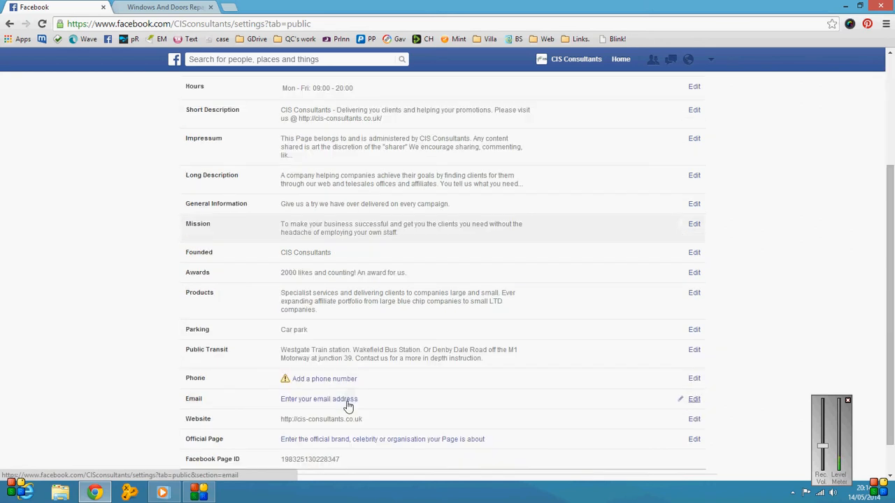
pyautogui.moveTo(411, 389)
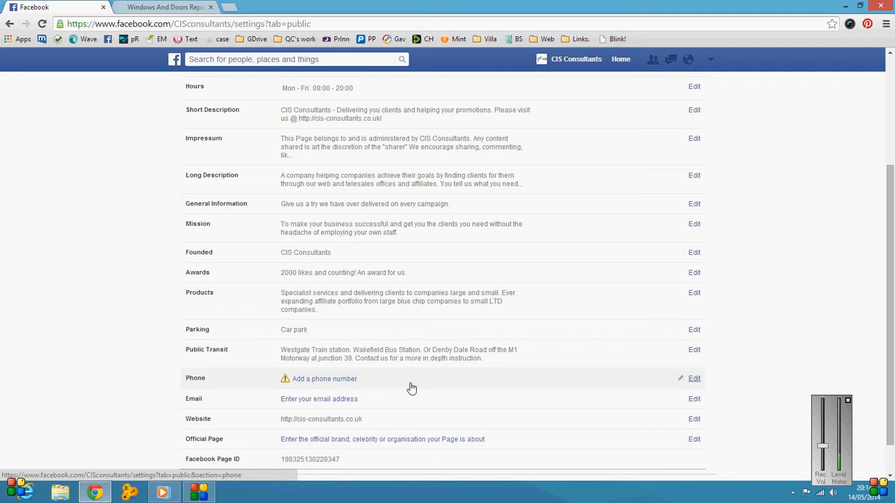
pyautogui.scroll(-3)
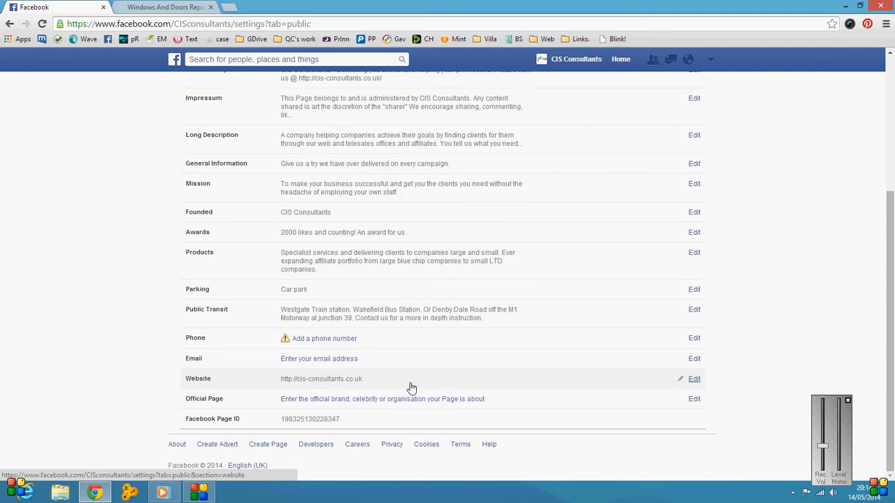
pyautogui.scroll(3)
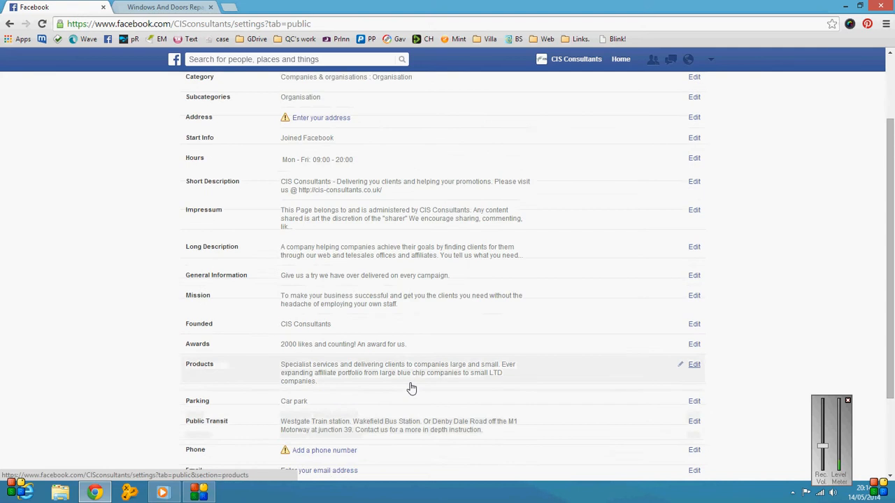
pyautogui.scroll(-3)
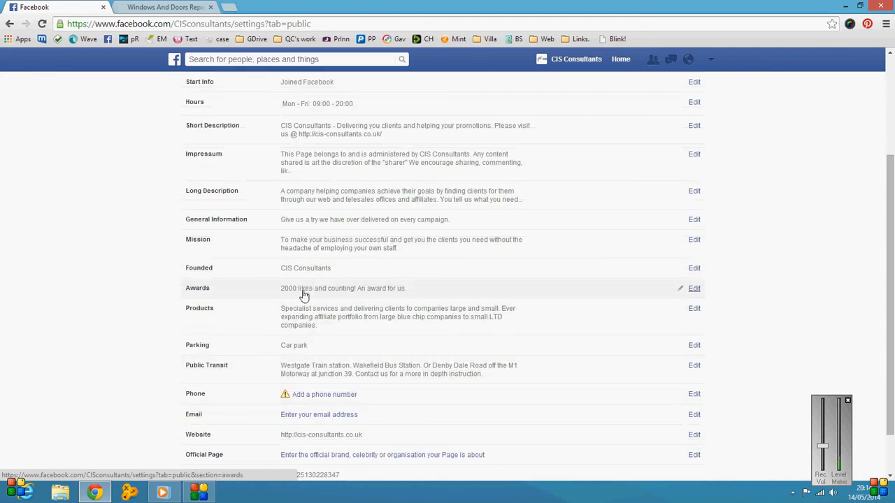
pyautogui.moveTo(328, 327)
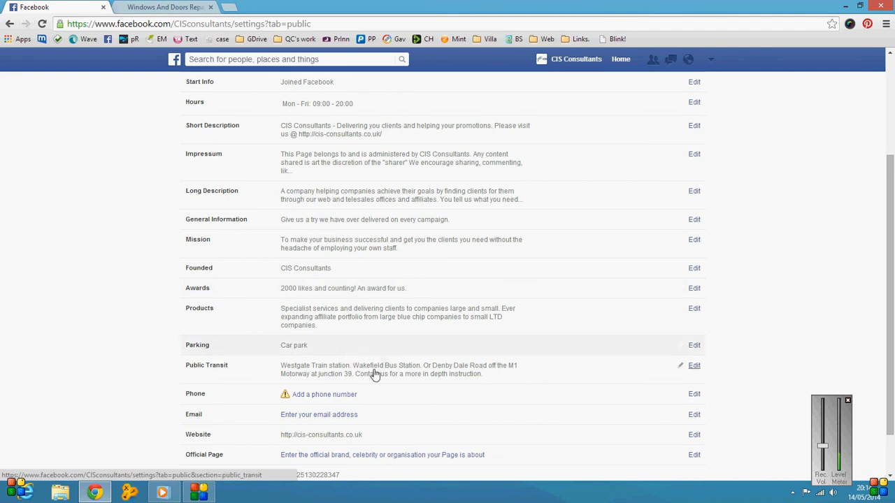
pyautogui.scroll(-3)
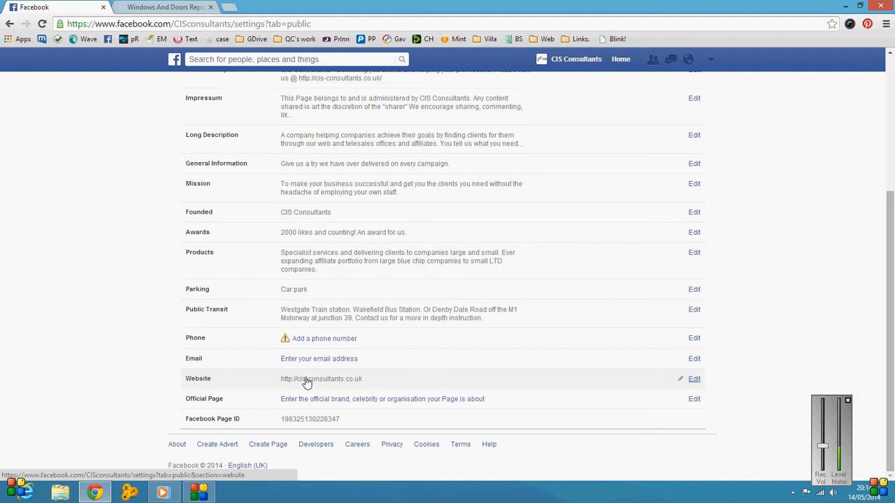
pyautogui.moveTo(322, 386)
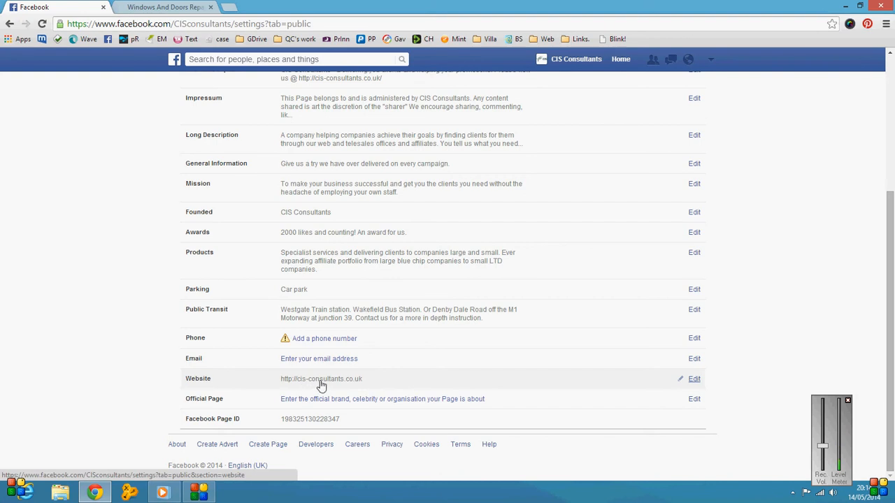
# - Edit the Website entry, start typing 'www' after the URL, then backspace it out
pyautogui.click(694, 378)
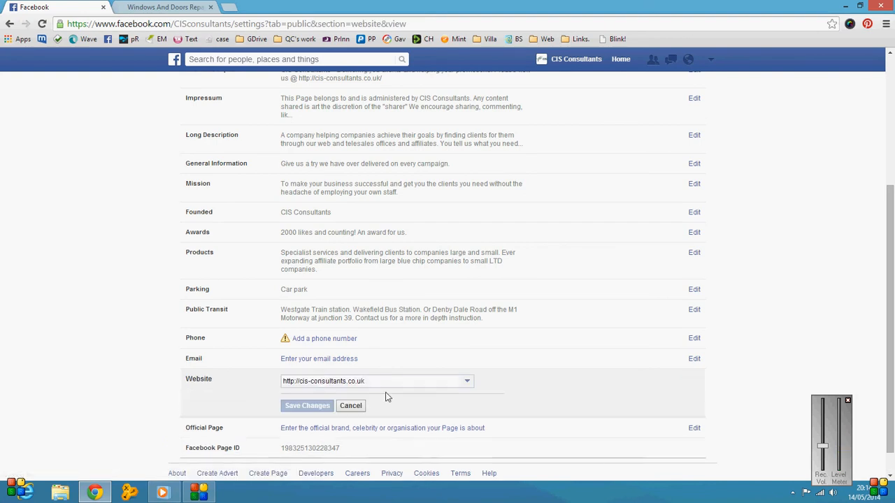
pyautogui.scroll(-3)
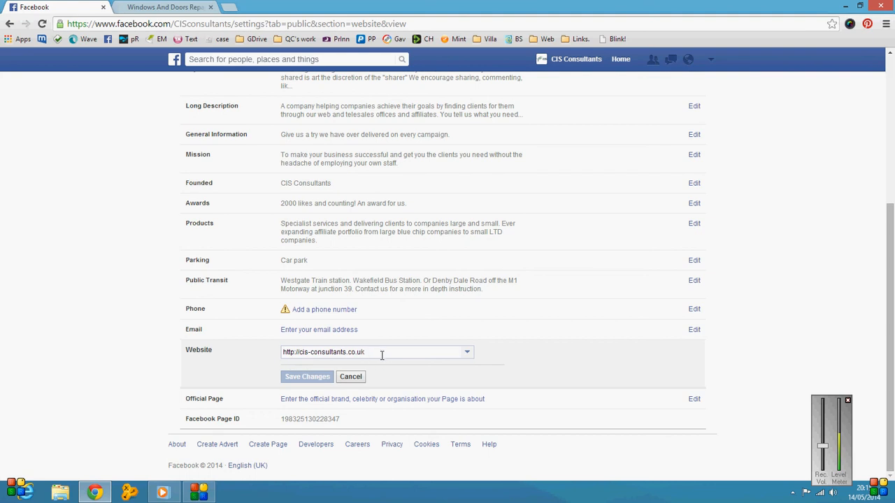
pyautogui.click(371, 352)
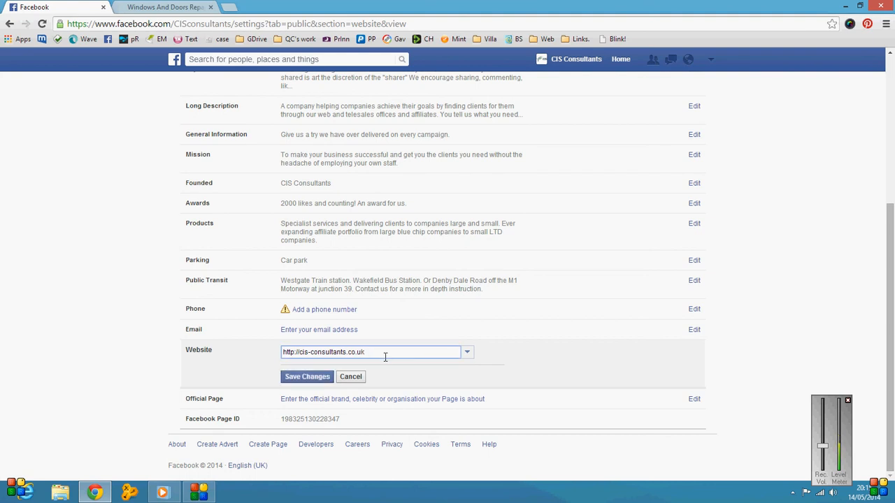
pyautogui.write('www.jeebu')
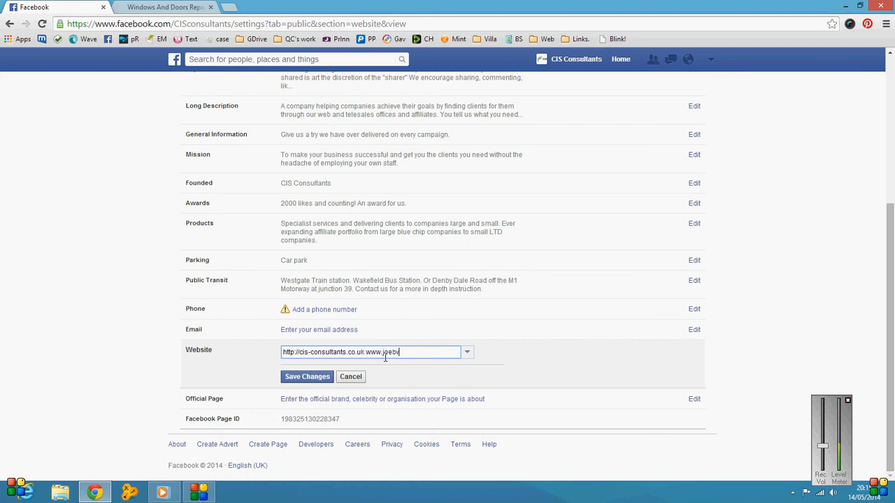
pyautogui.write('lo')
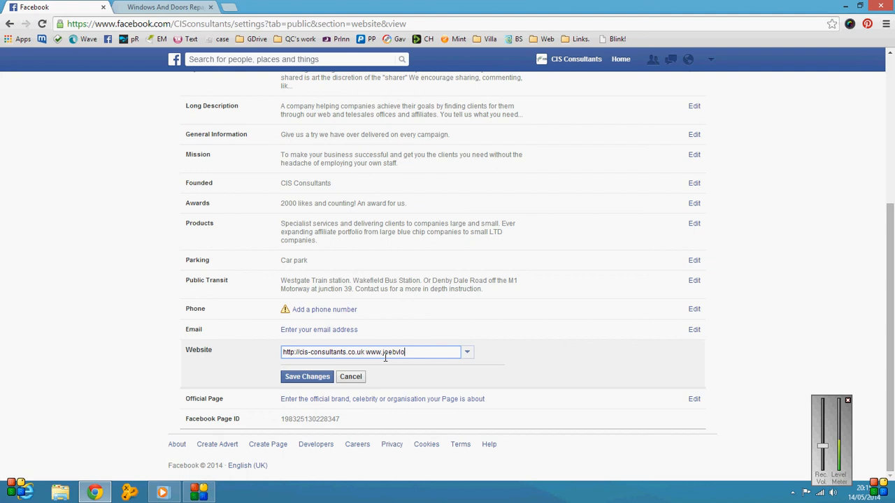
pyautogui.press('BackSpace')
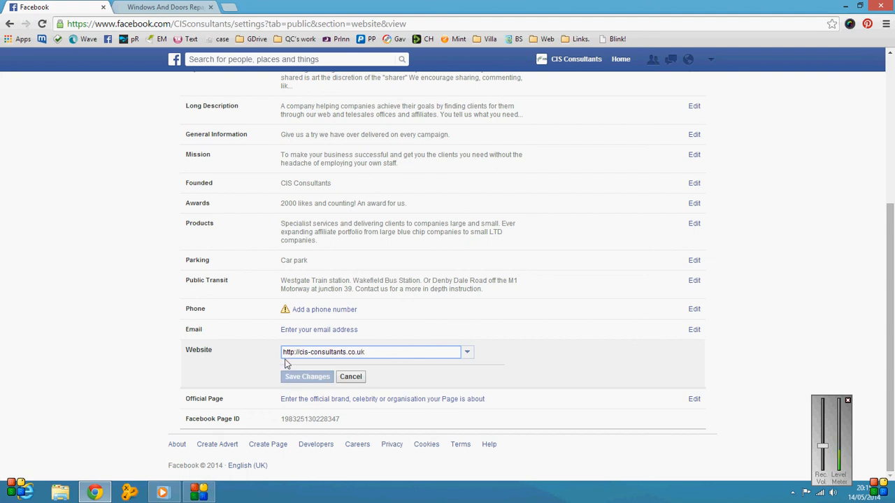
pyautogui.moveTo(165, 7)
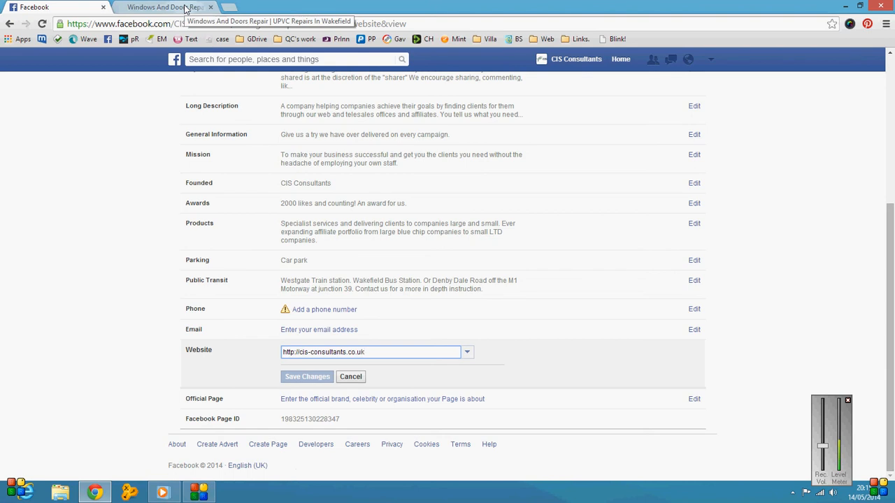
# - Switch to the Driscolls repair site tab and copy its address driscoll.info
pyautogui.click(165, 7)
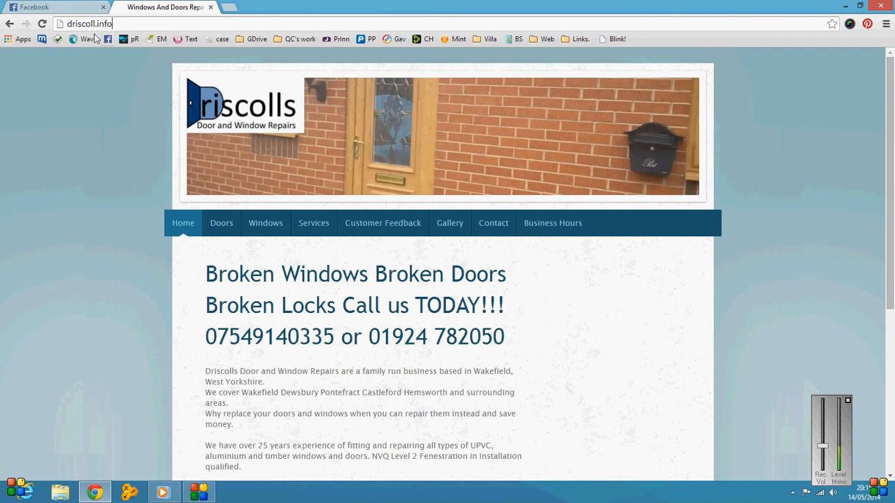
pyautogui.rightClick(87, 24)
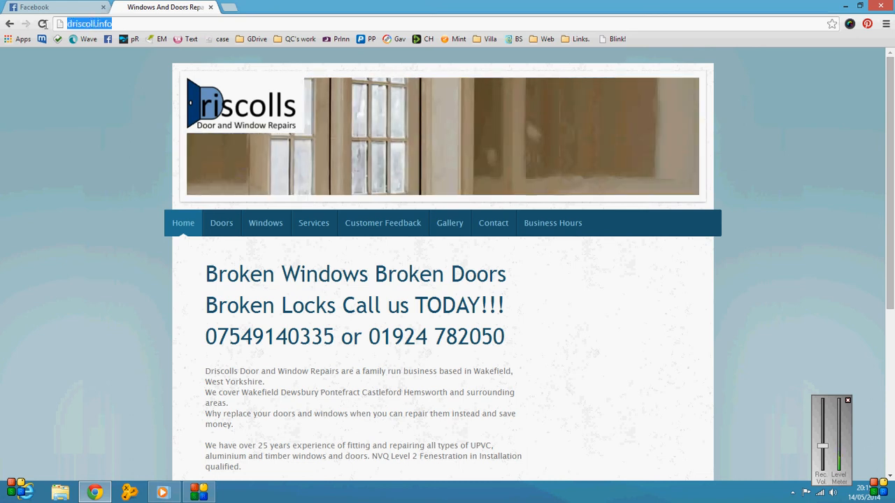
pyautogui.rightClick(86, 22)
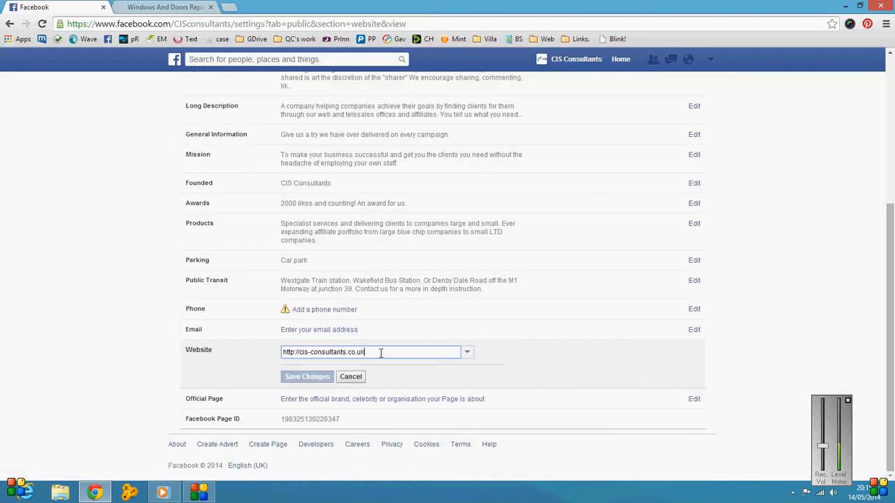
pyautogui.rightClick(381, 352)
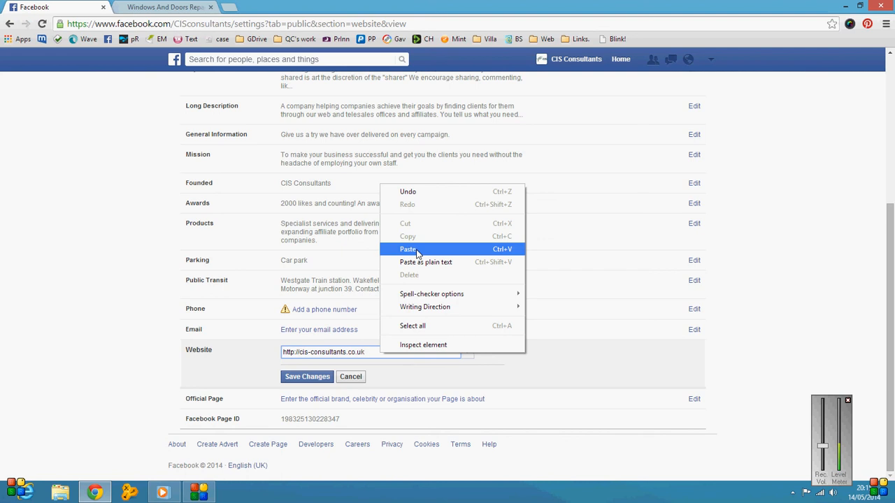
pyautogui.click(408, 249)
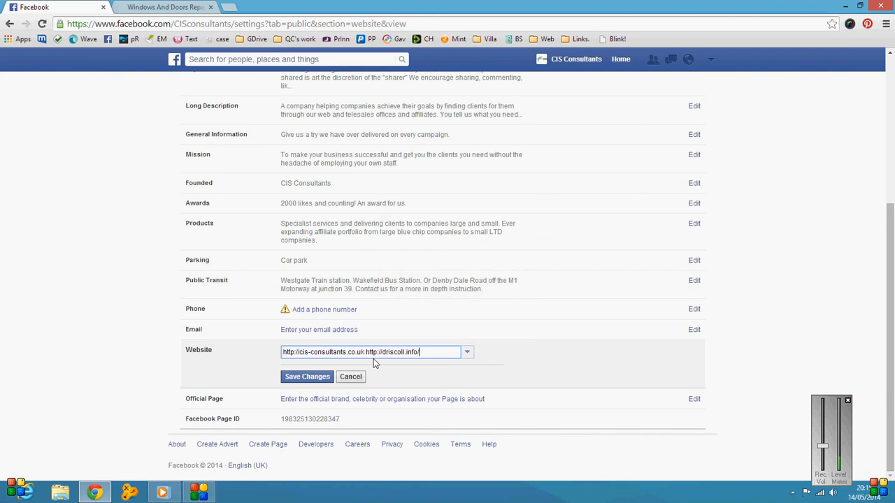
pyautogui.moveTo(411, 366)
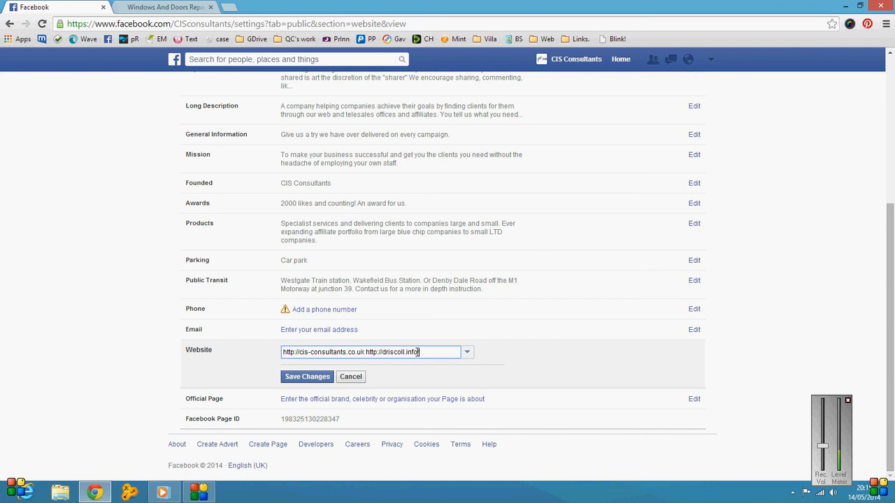
pyautogui.write('//twitter.com/CISConsultants')
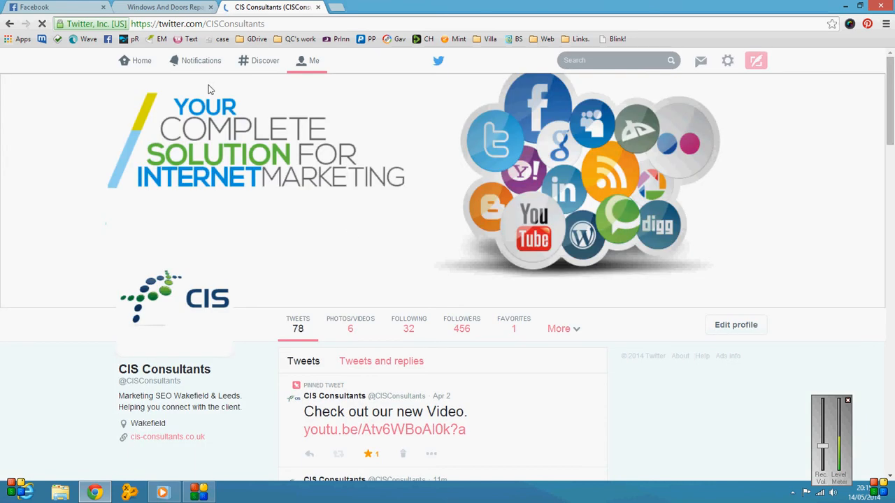
# - Select the CIS Consultants Twitter profile address, then return to the Driscolls site tab
pyautogui.click(198, 24)
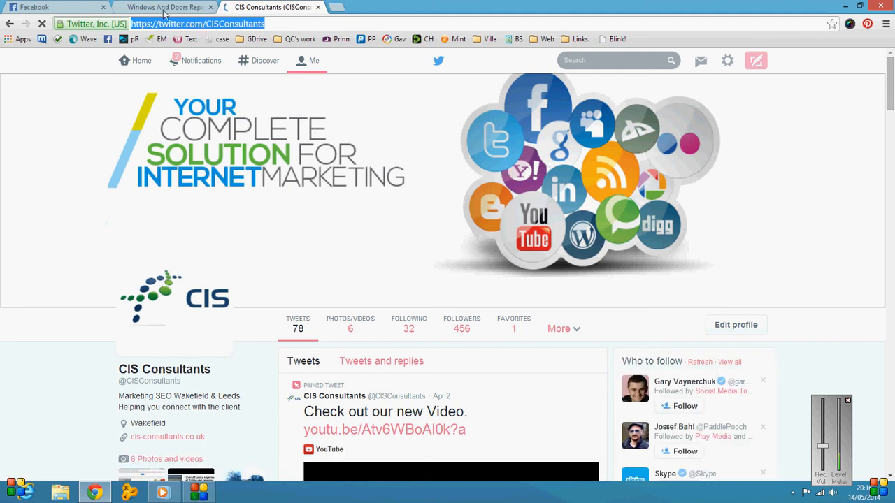
pyautogui.click(165, 7)
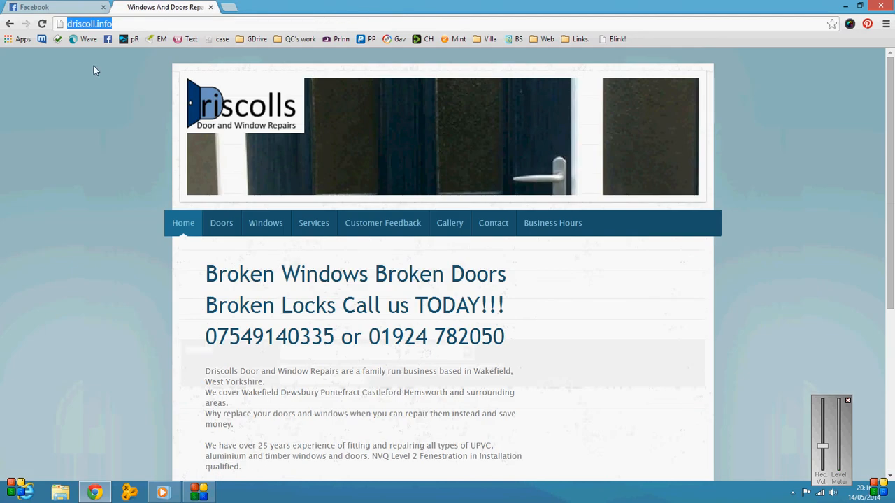
pyautogui.click(53, 7)
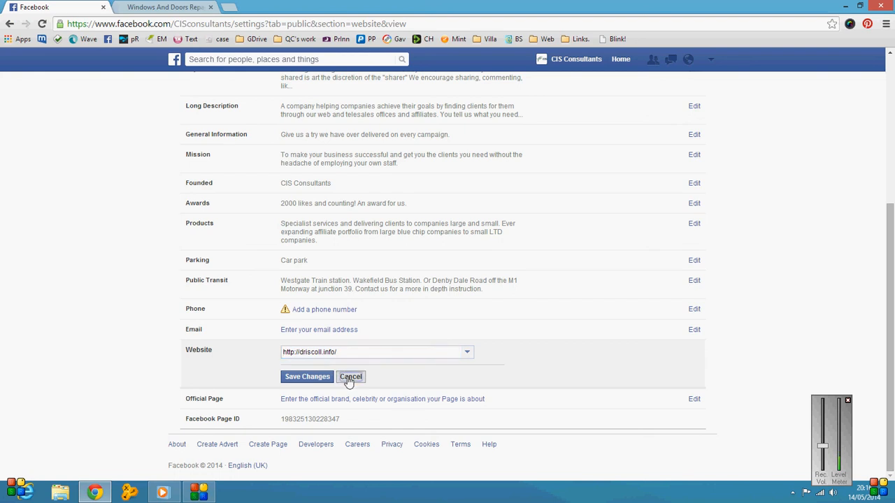
# - Cancel the Website edit and start editing the Short Description instead
pyautogui.click(349, 377)
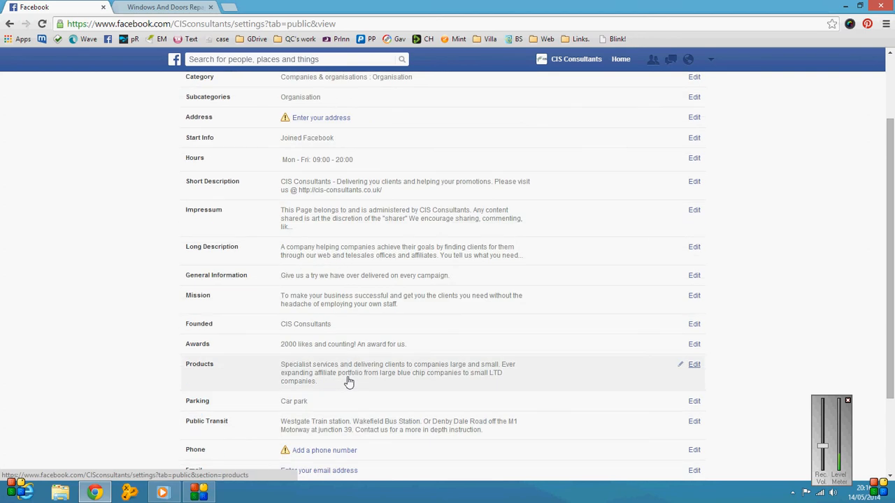
pyautogui.scroll(3)
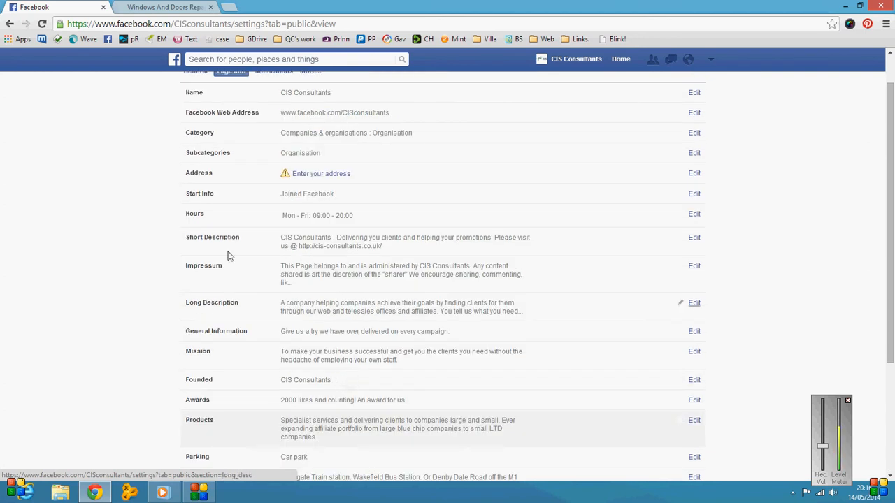
pyautogui.moveTo(220, 244)
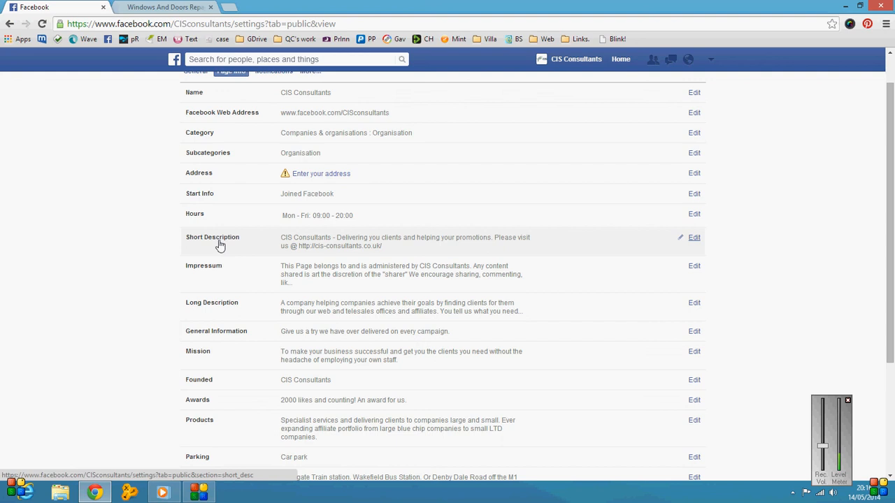
pyautogui.moveTo(587, 264)
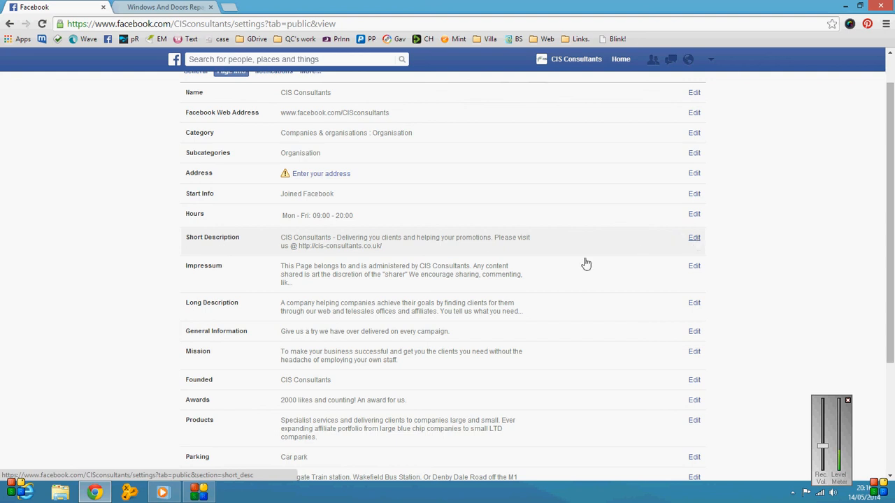
pyautogui.click(693, 237)
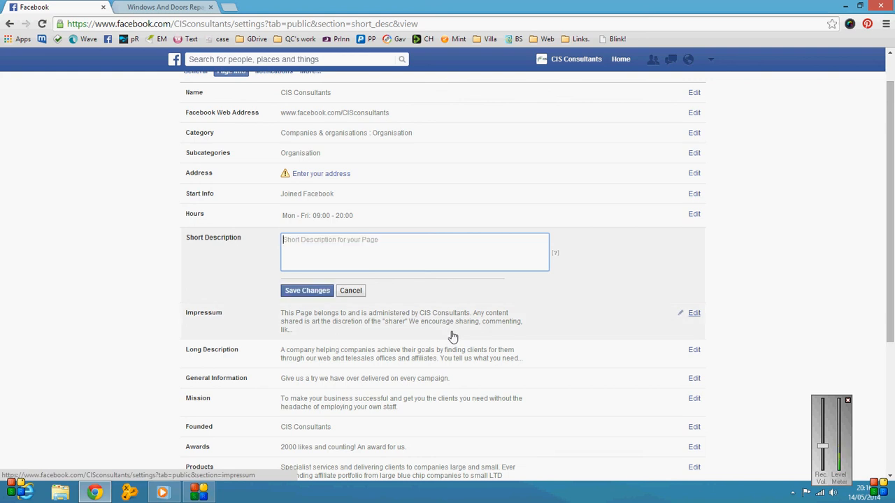
# - Write 'Window and door repairs in wakefield, please visit us @', fixing the 'visit' and 'please' typos
pyautogui.write('Win')
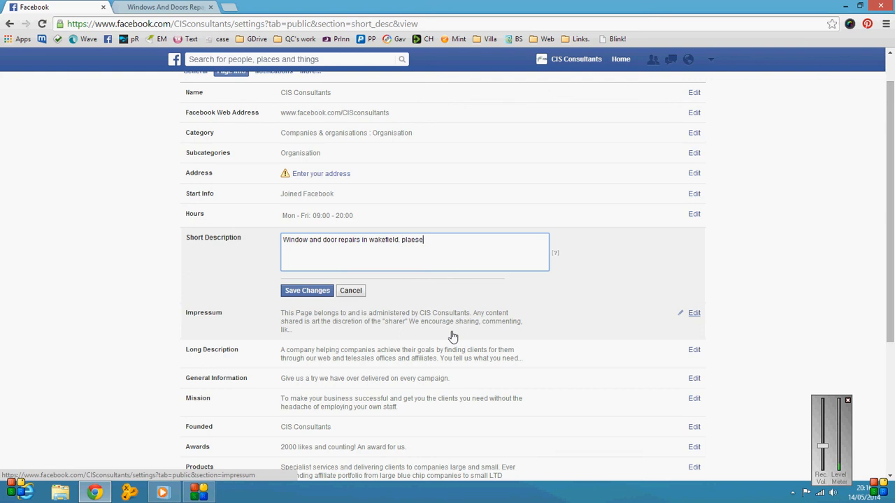
pyautogui.write('vsit')
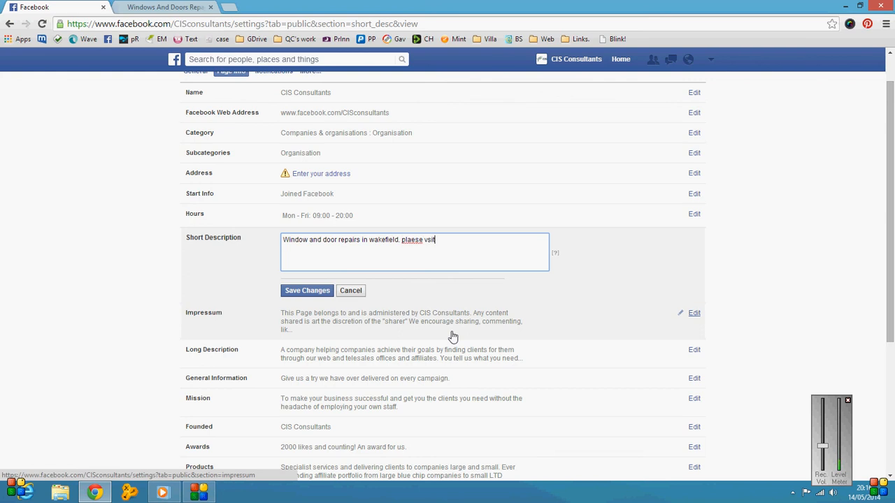
pyautogui.press('BackSpace')
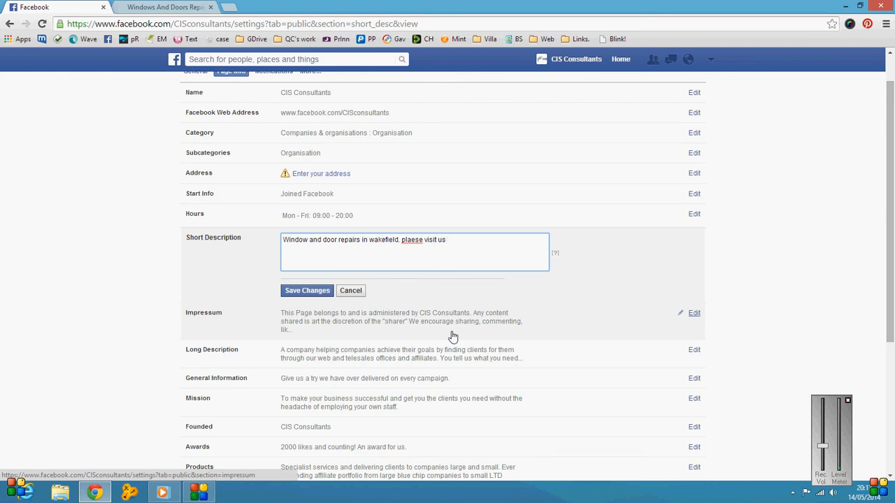
pyautogui.write('@')
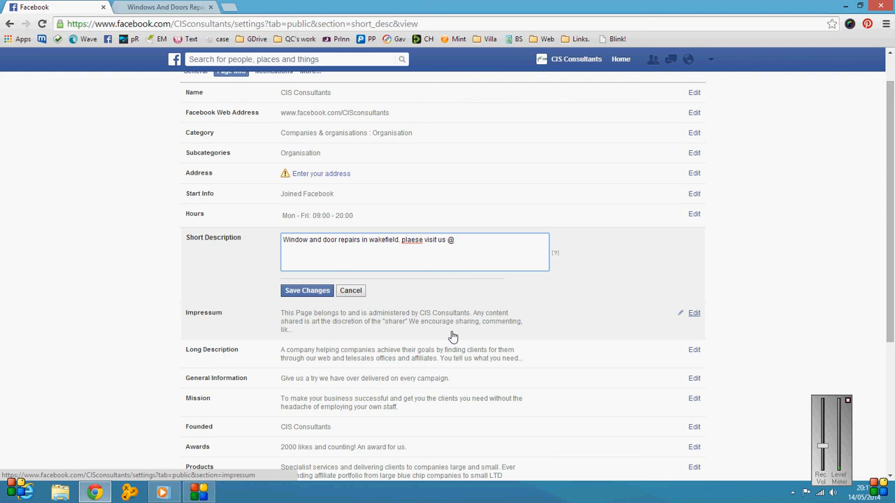
pyautogui.rightClick(411, 241)
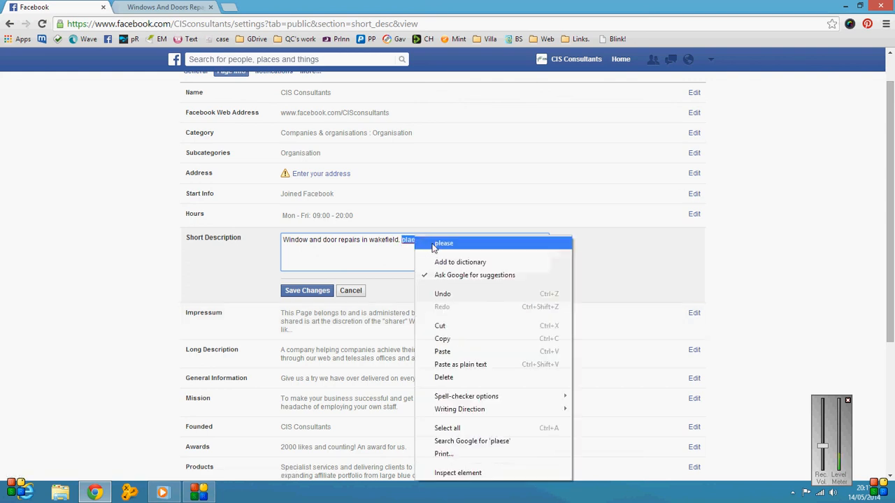
pyautogui.click(443, 244)
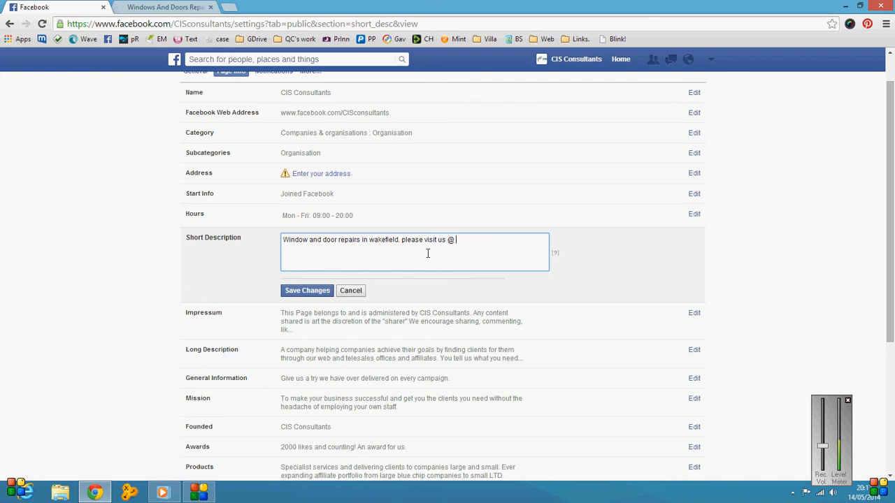
# - Attempt a paste in the description, then copy driscoll.info from the Driscolls tab's address bar
pyautogui.rightClick(455, 240)
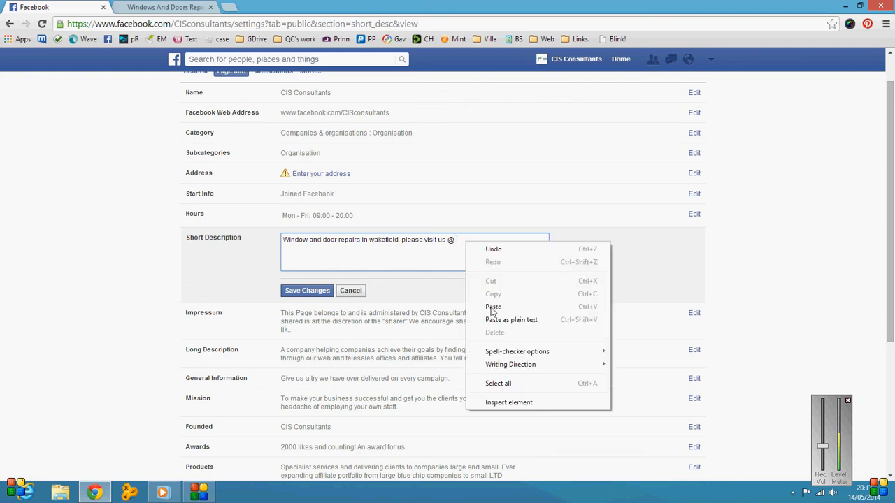
pyautogui.click(492, 306)
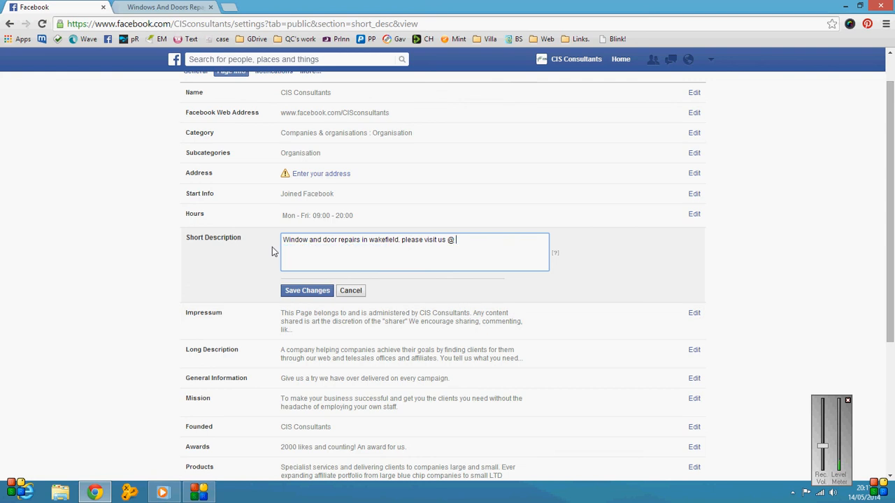
pyautogui.click(165, 7)
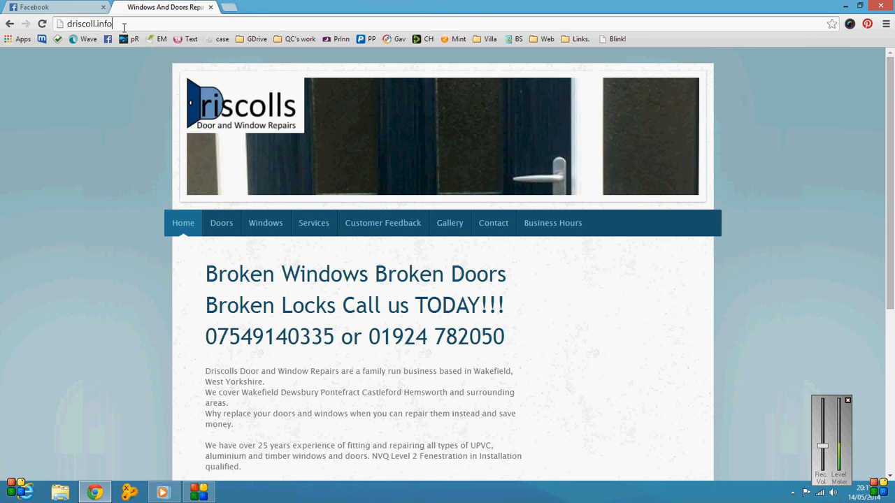
pyautogui.rightClick(83, 22)
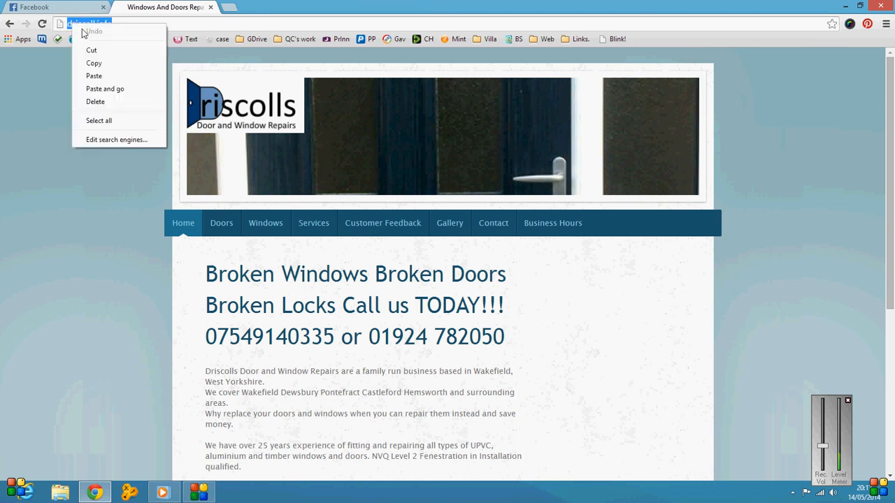
pyautogui.click(49, 7)
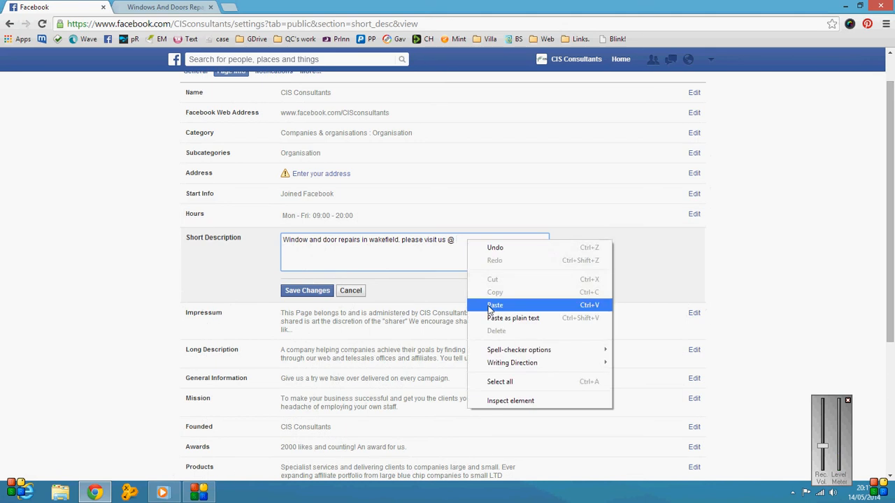
pyautogui.click(495, 305)
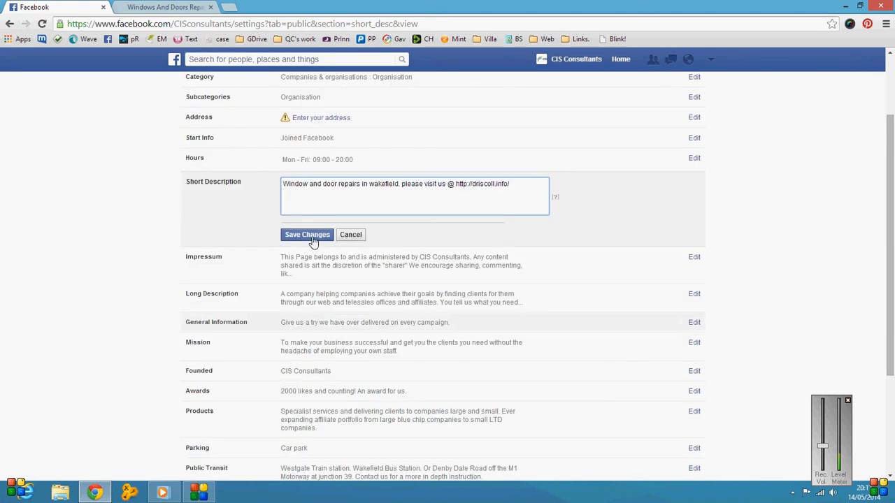
pyautogui.moveTo(576, 296)
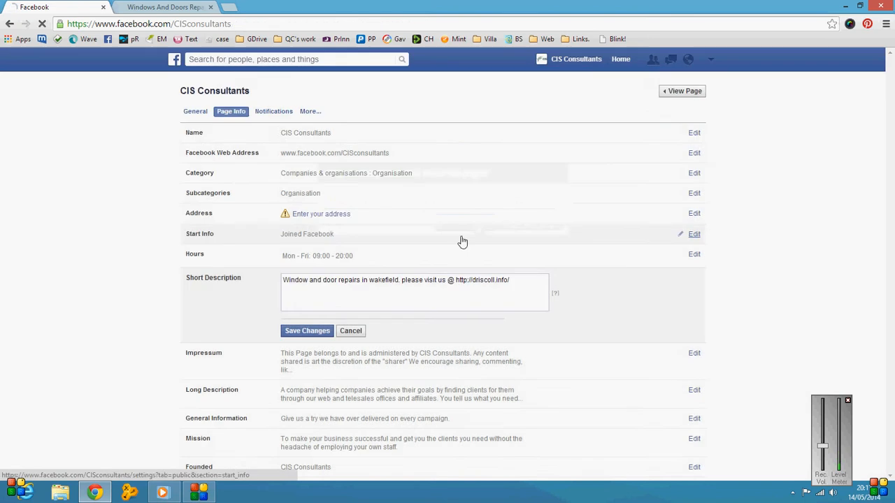
# - Follow the cis-consultants.co.uk link in the About text, then return to the Facebook tab
pyautogui.click(685, 91)
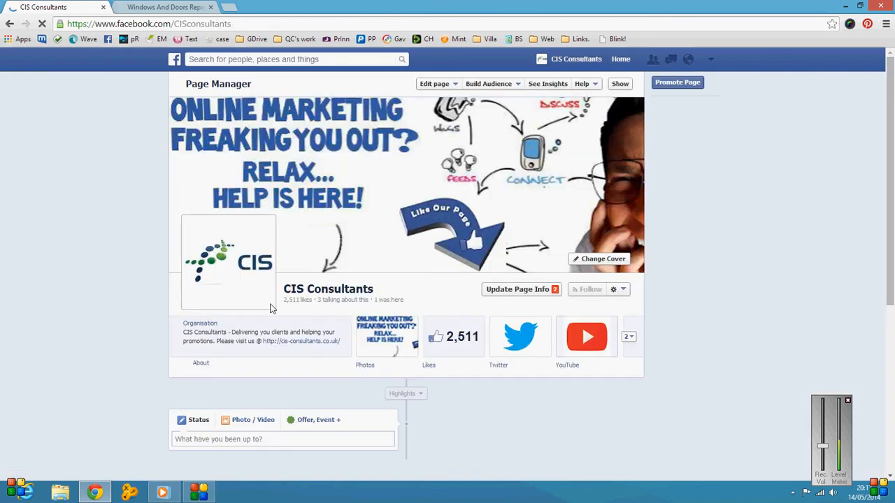
pyautogui.scroll(-3)
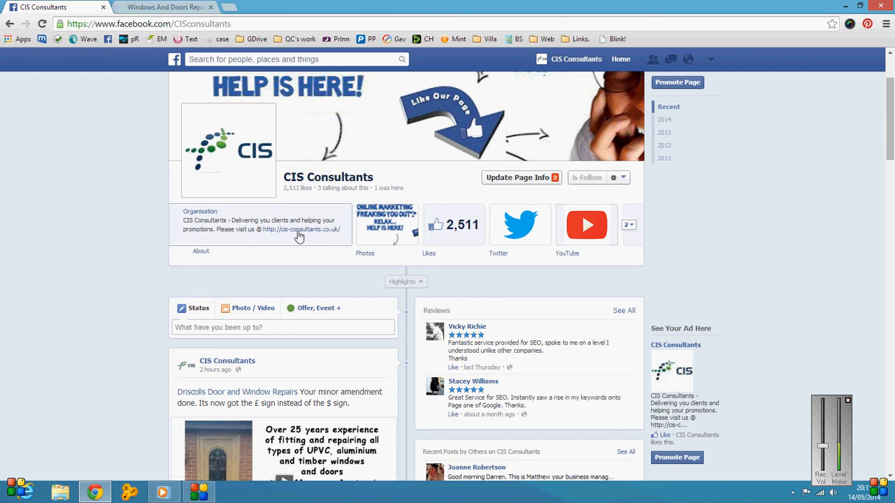
pyautogui.moveTo(296, 227)
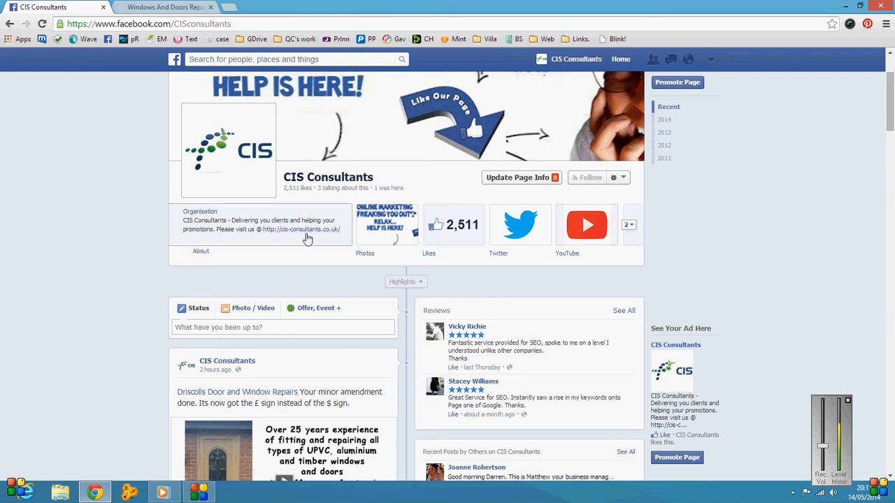
pyautogui.moveTo(322, 235)
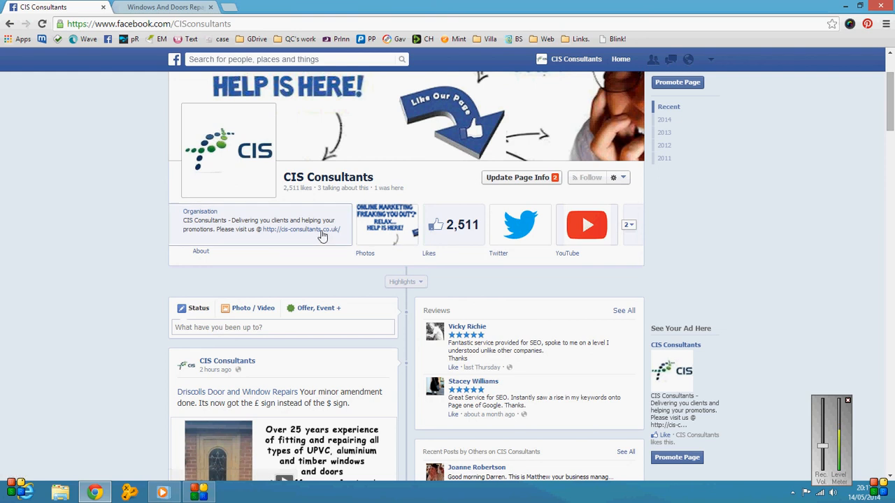
pyautogui.moveTo(310, 238)
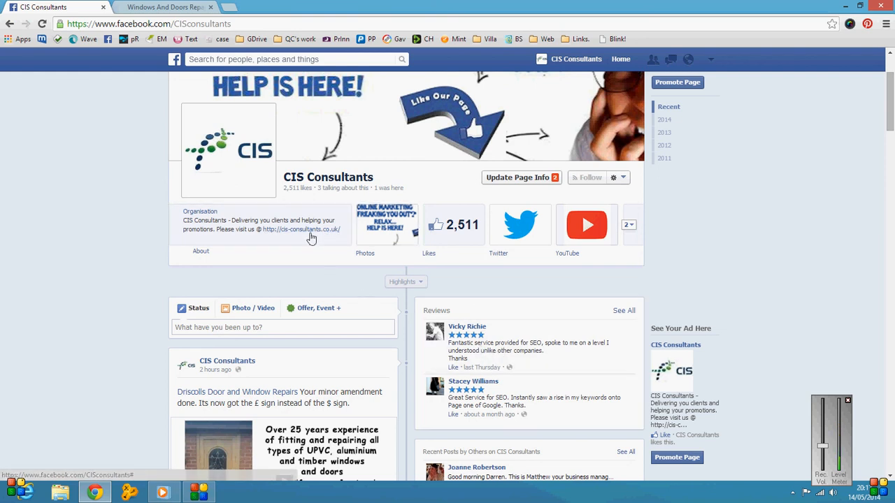
pyautogui.click(302, 230)
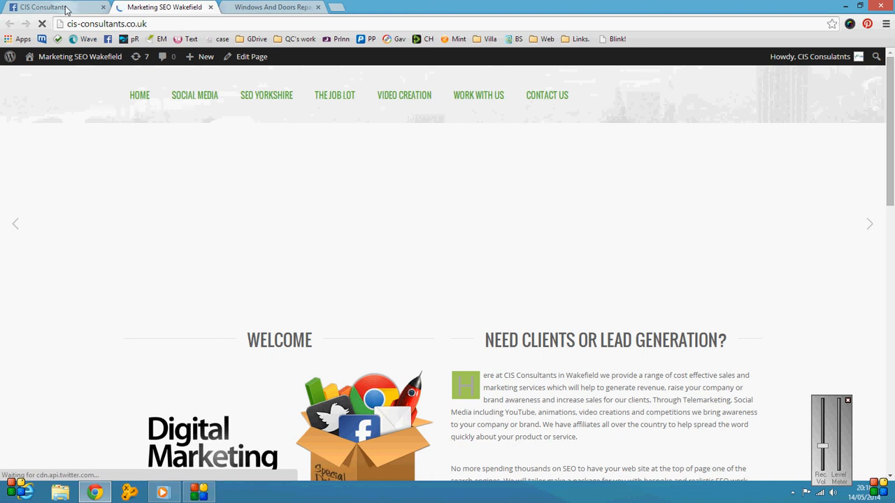
pyautogui.click(49, 7)
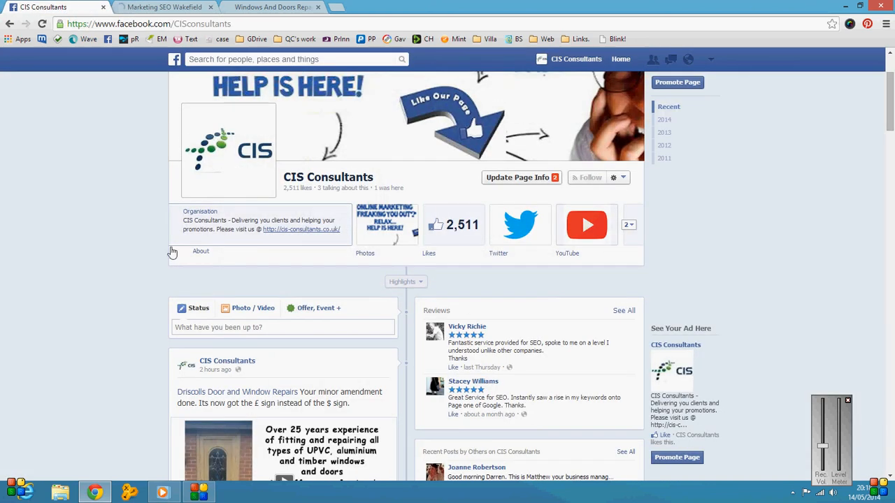